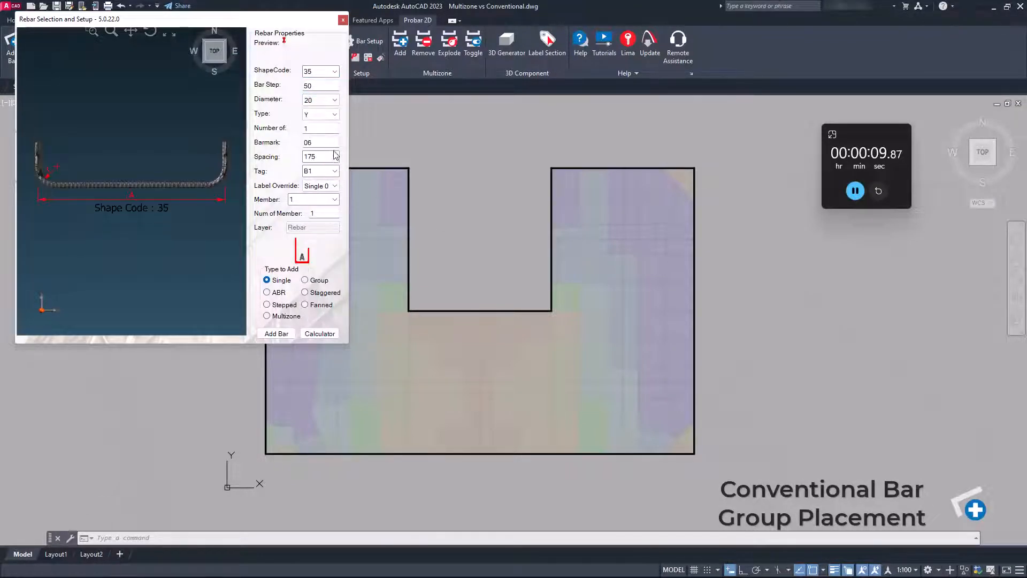
# Step: Place eleven Y20 bars from the left leg's bottom edge and position the 11Y20-08-500 B1 label
pyautogui.click(276, 334)
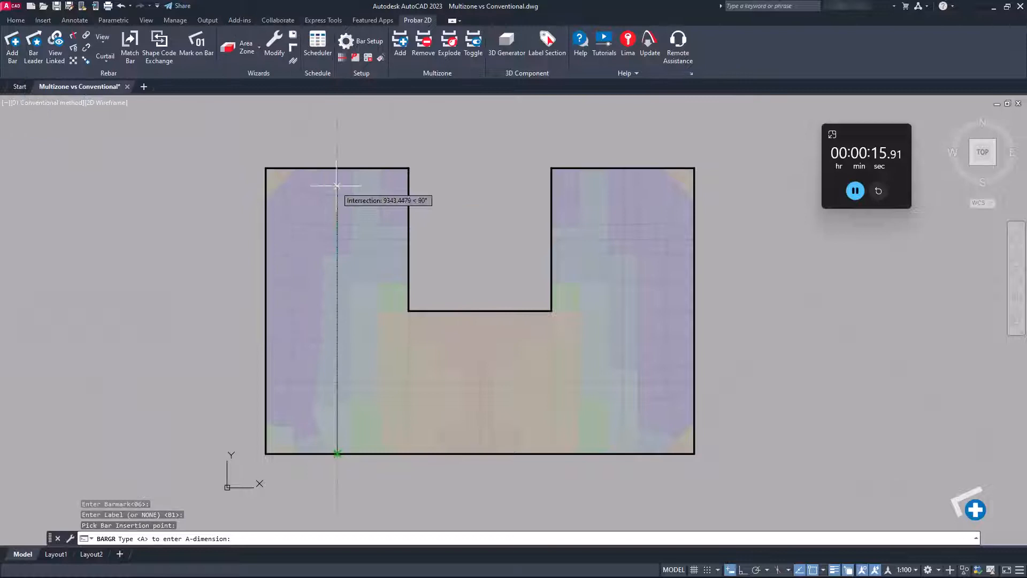
pyautogui.click(408, 240)
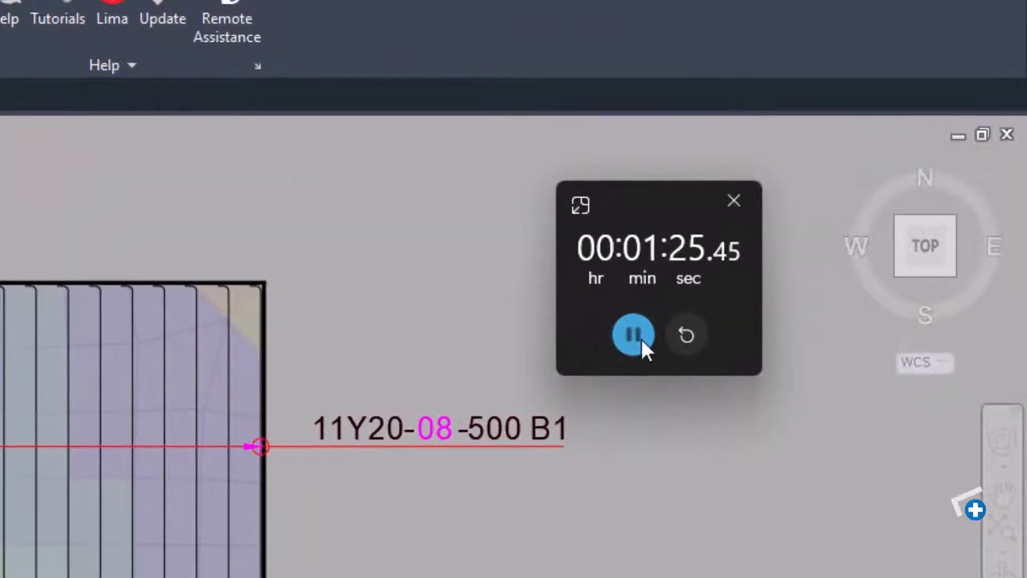
pyautogui.click(685, 336)
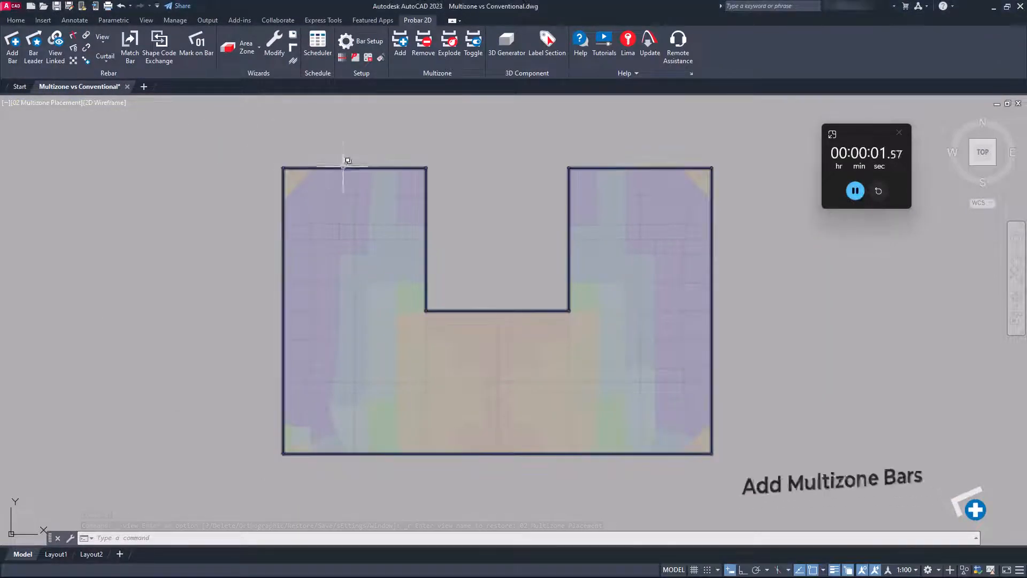
# Step: Lay multizone Y20 bars across the U-shaped slab with labels 22Y20-09-500 B1 and 21Y20-09-250 B1
pyautogui.click(12, 35)
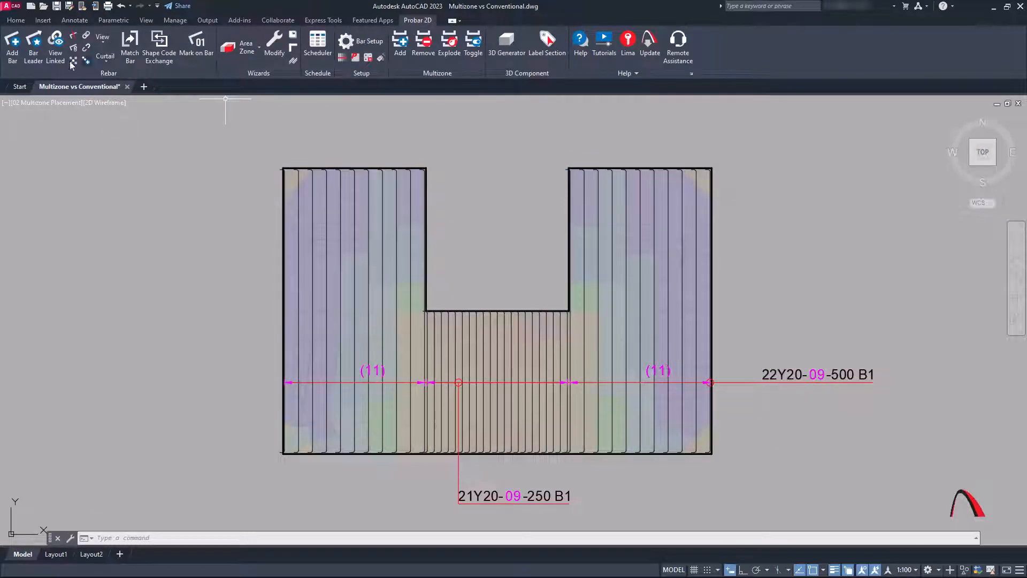
pyautogui.click(16, 103)
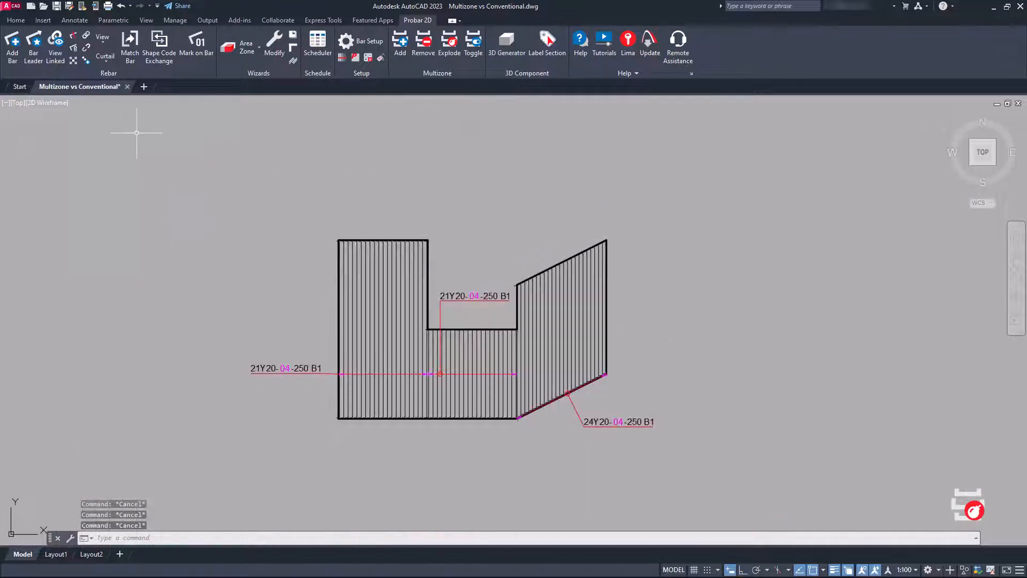
# Step: Explode the slanted-wing multizone into separate 21Y20-04-250 B1 and 24Y20-04-250 B1 bar groups
pyautogui.click(16, 103)
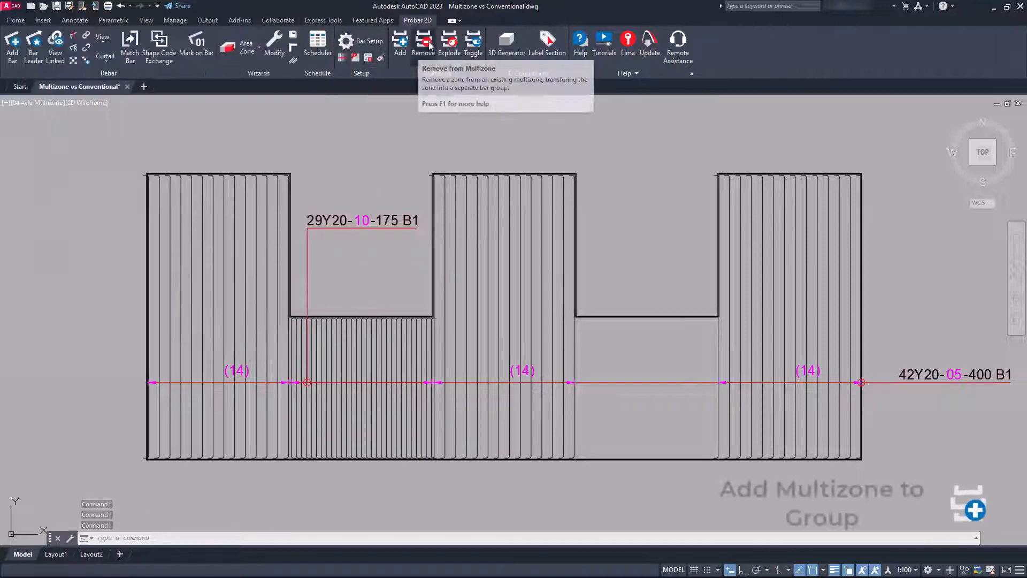
# Step: Add the two recess zones (29) and (30) to the 175-spaced multizone, making it 59Y20-10-175 B1
pyautogui.click(400, 41)
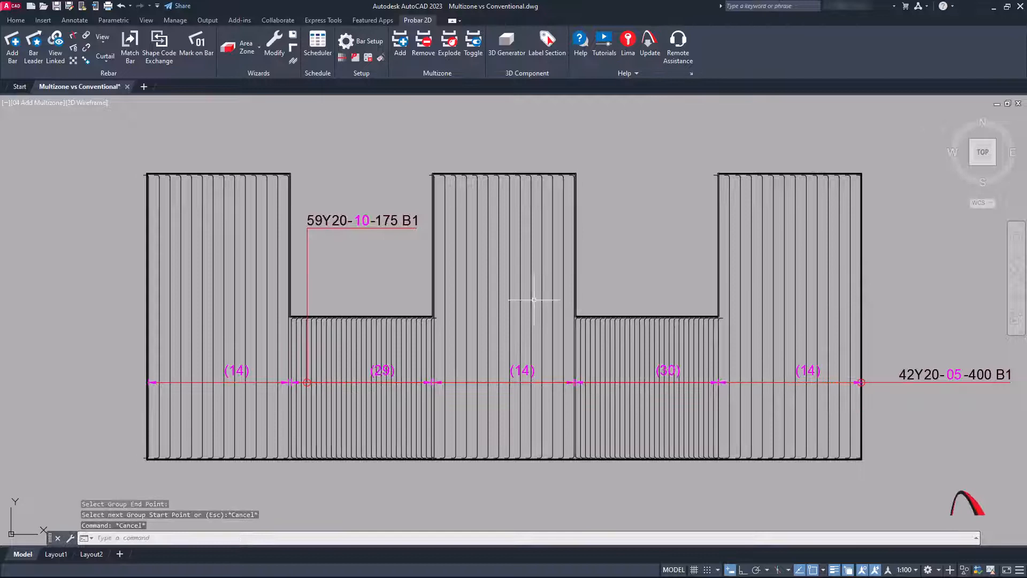
pyautogui.click(473, 41)
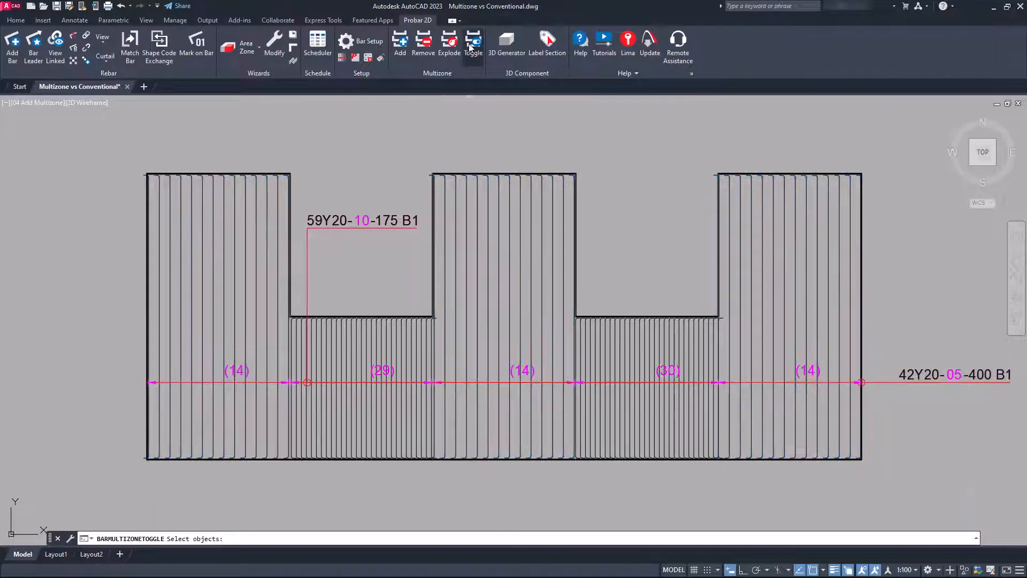
# Step: Toggle the three-legged slab's multizone group to show bar-group lines instead of individual bars
pyautogui.click(499, 221)
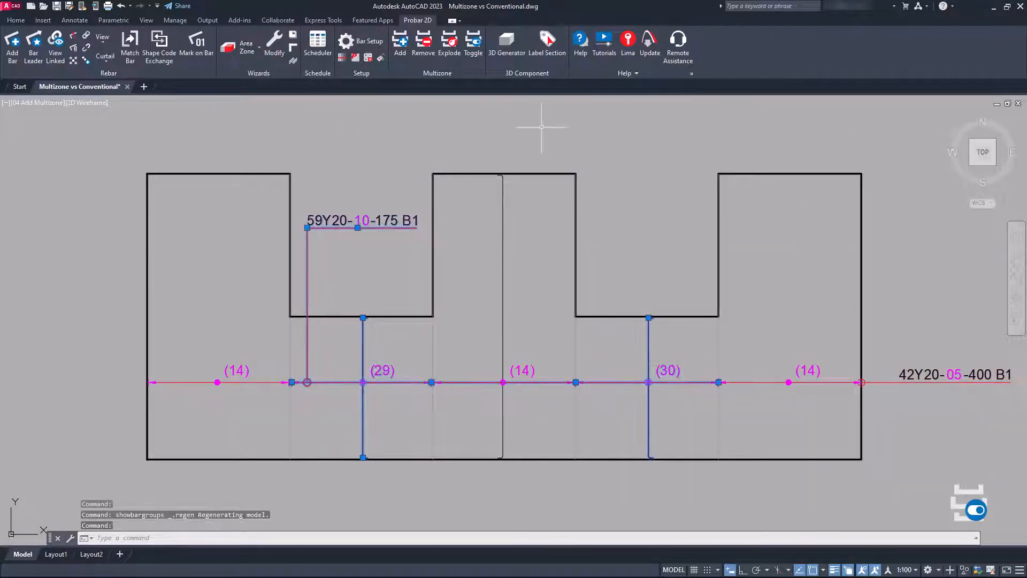
pyautogui.click(473, 42)
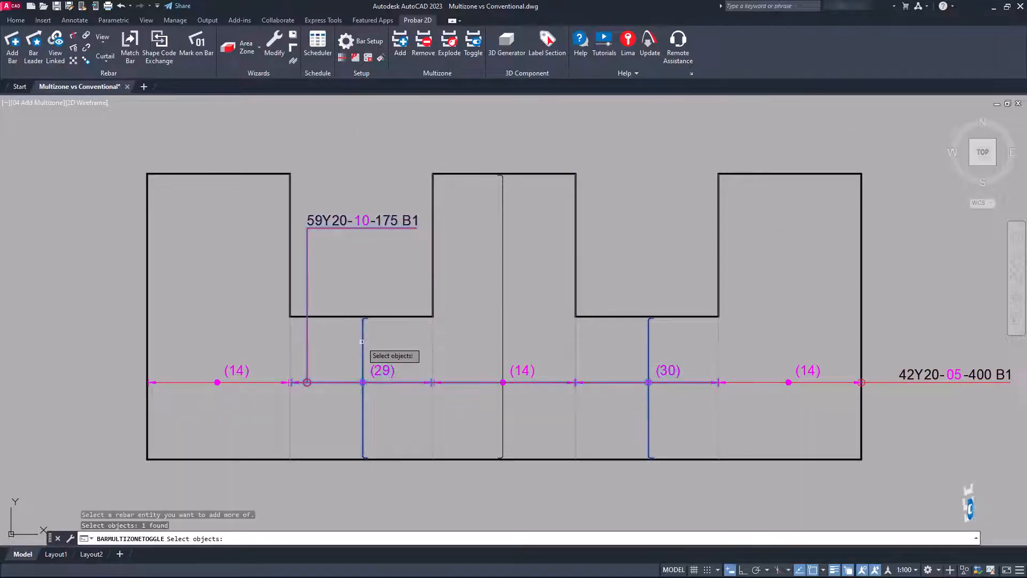